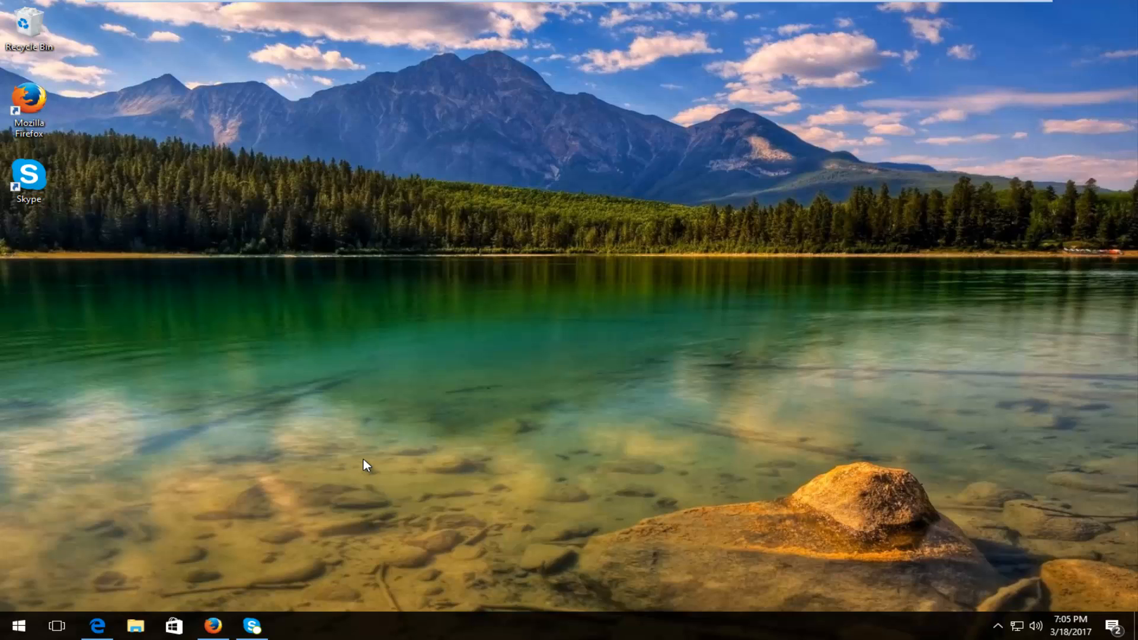
mouse_move(349, 463)
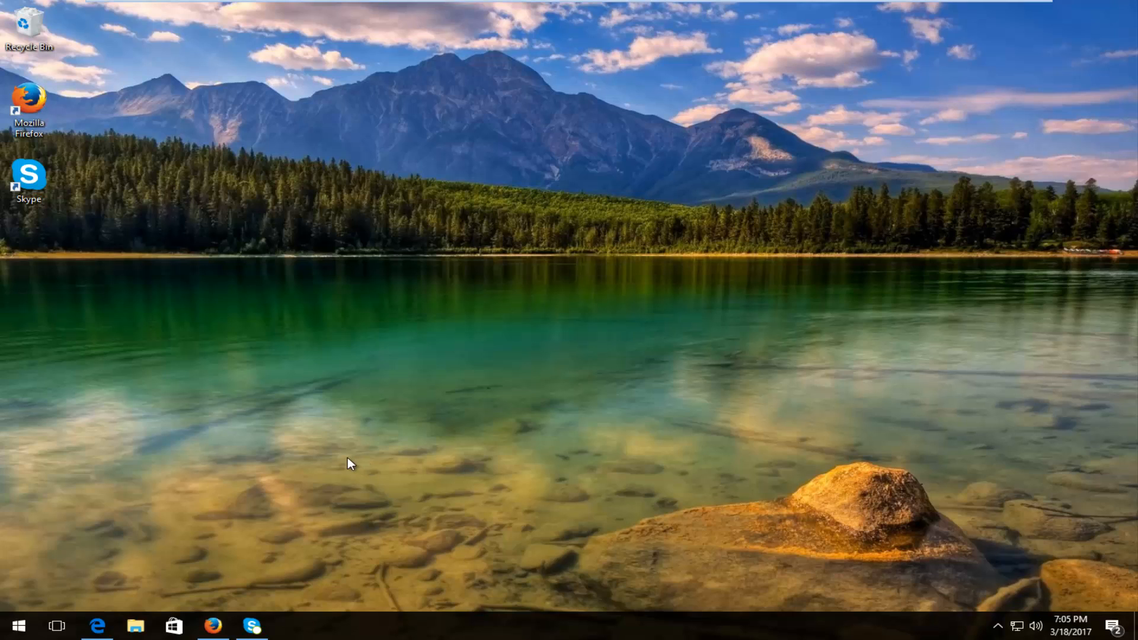
mouse_move(18, 626)
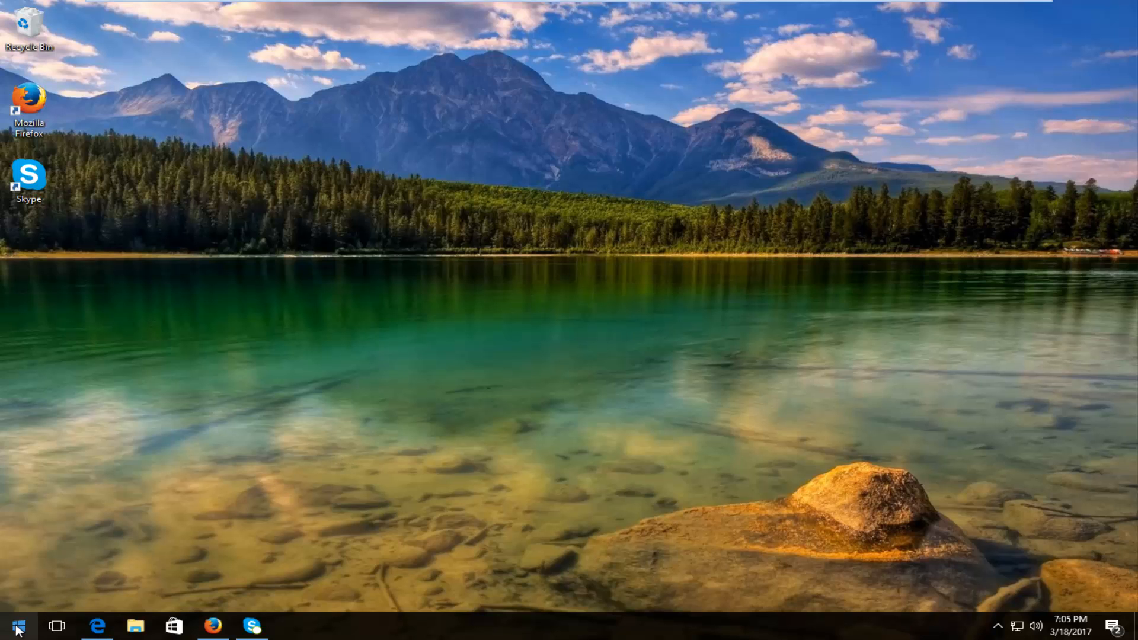
- Search the Start menu for "programs and" to find Programs and Features
left_click(18, 626)
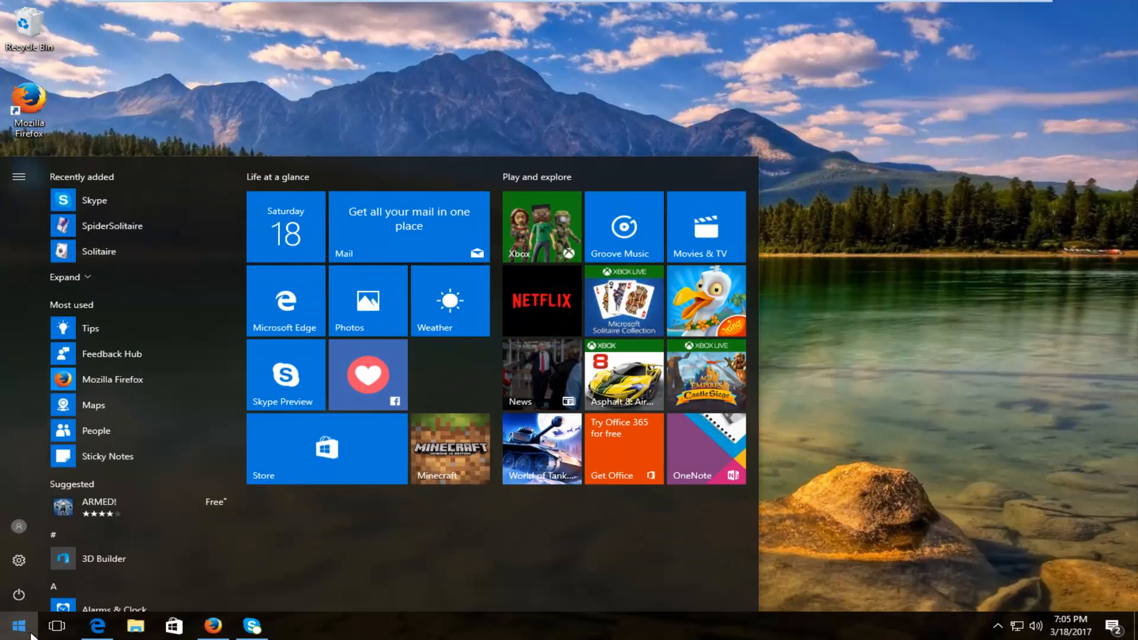
left_click(18, 626)
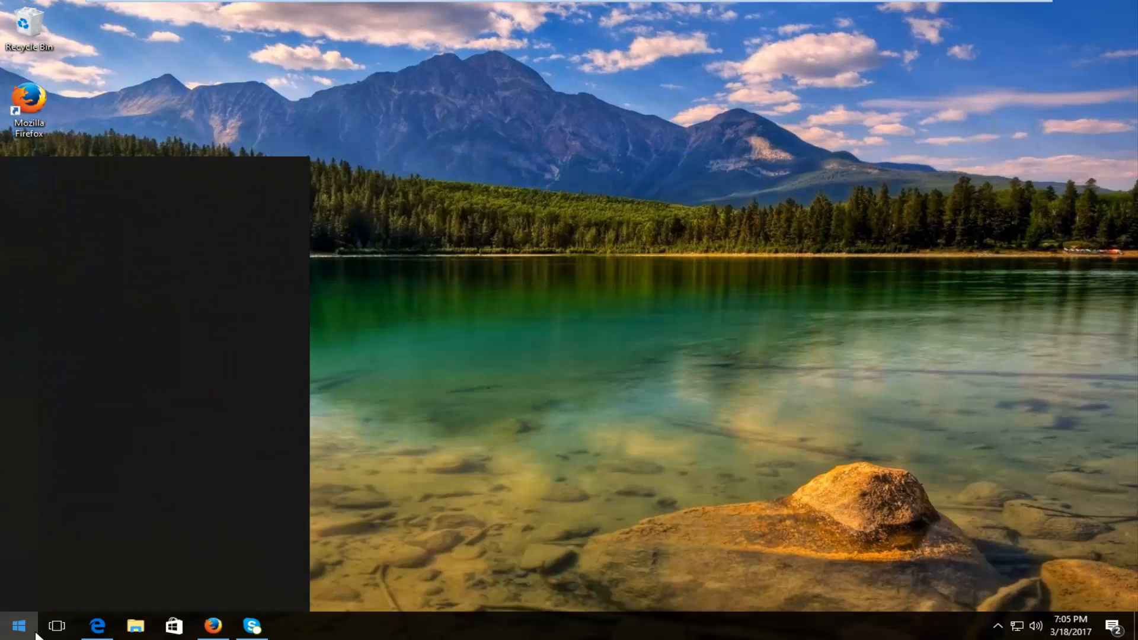
type("programs and")
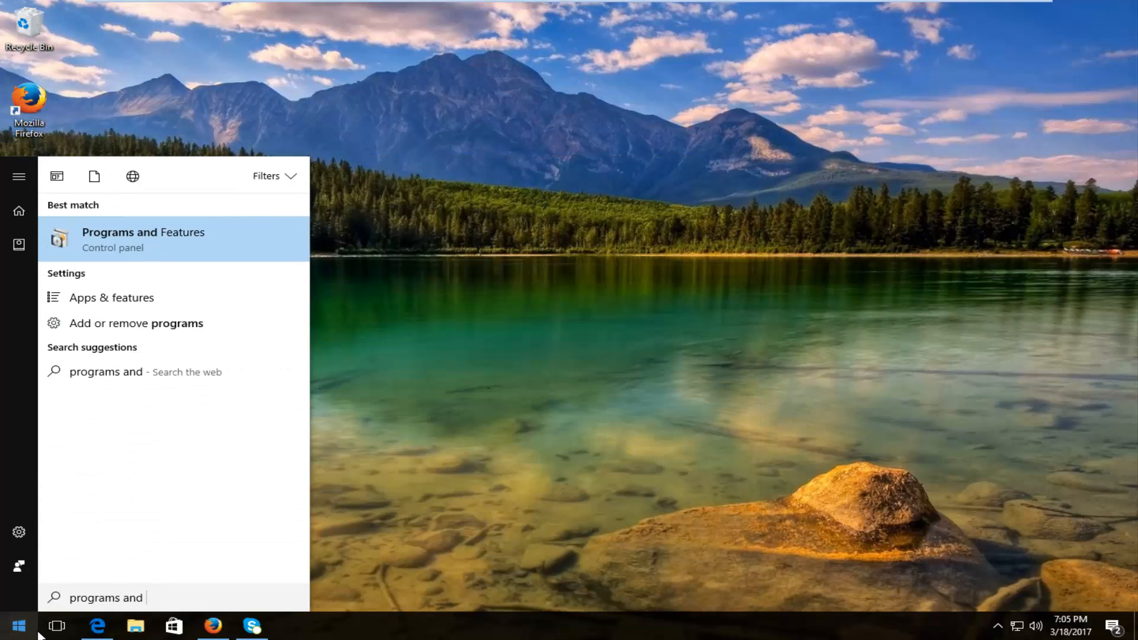
mouse_move(117, 238)
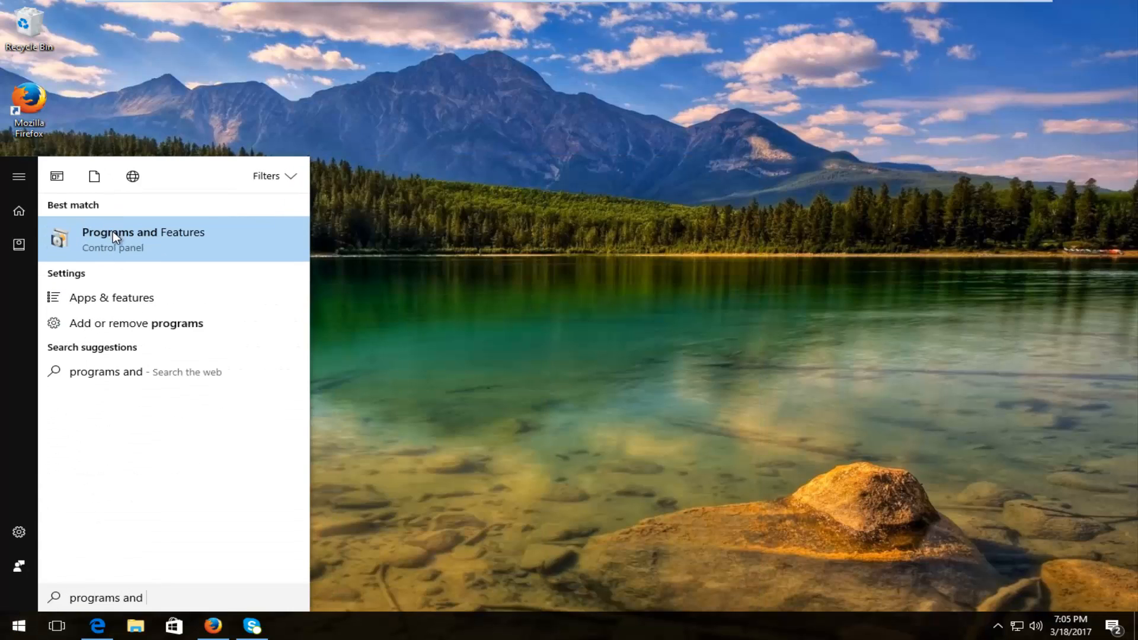
mouse_move(110, 261)
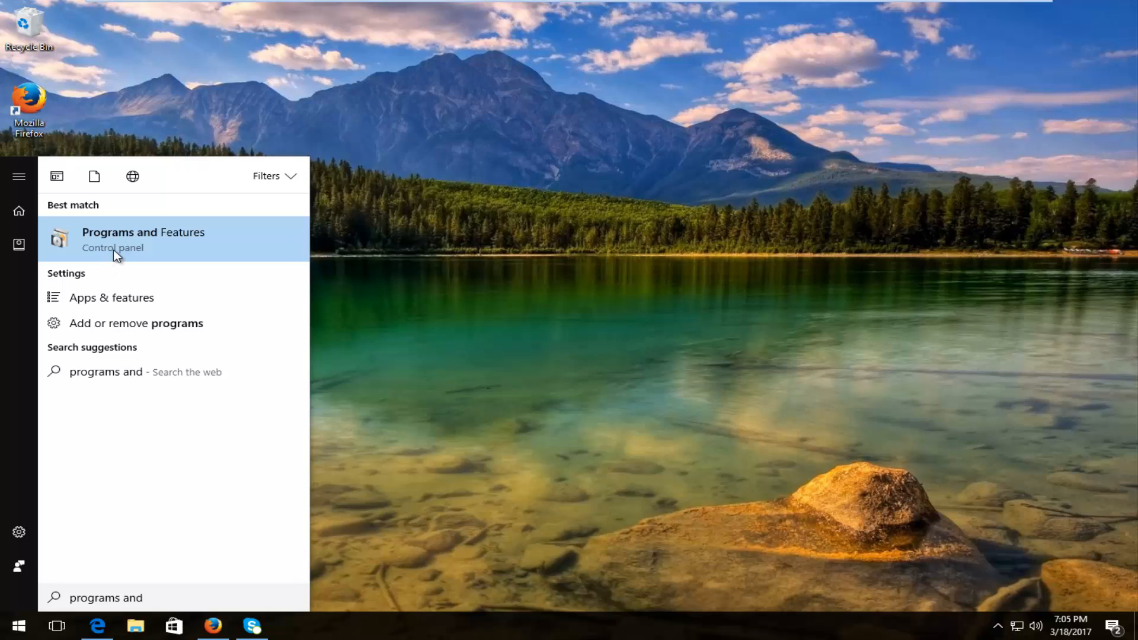
mouse_move(188, 245)
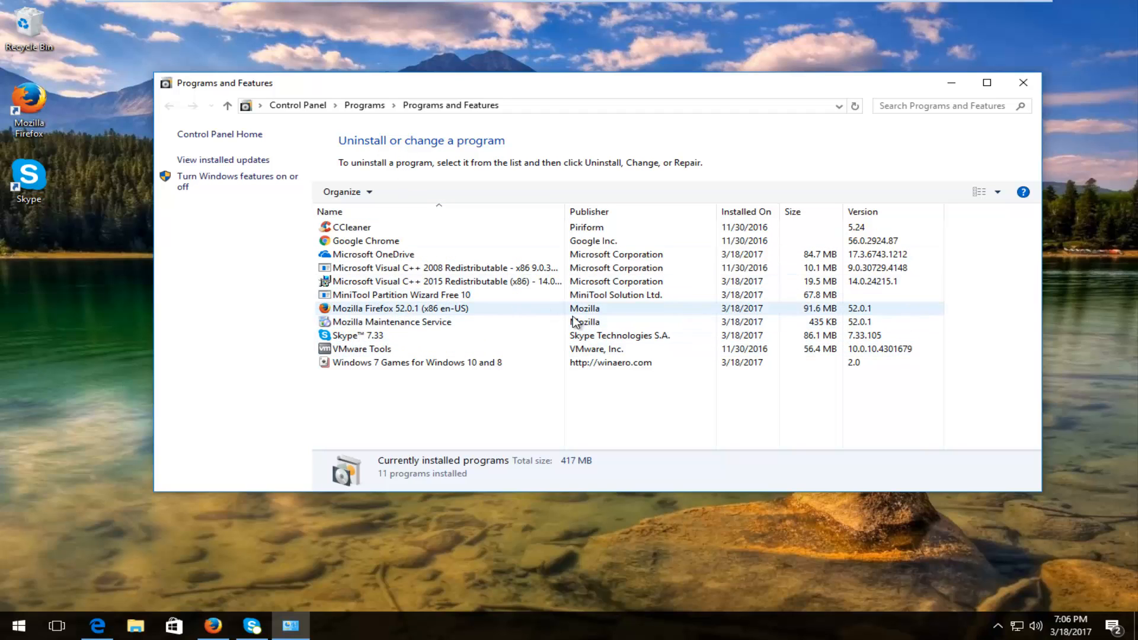
- Select Skype 7.33 in the installed programs list
left_click(360, 348)
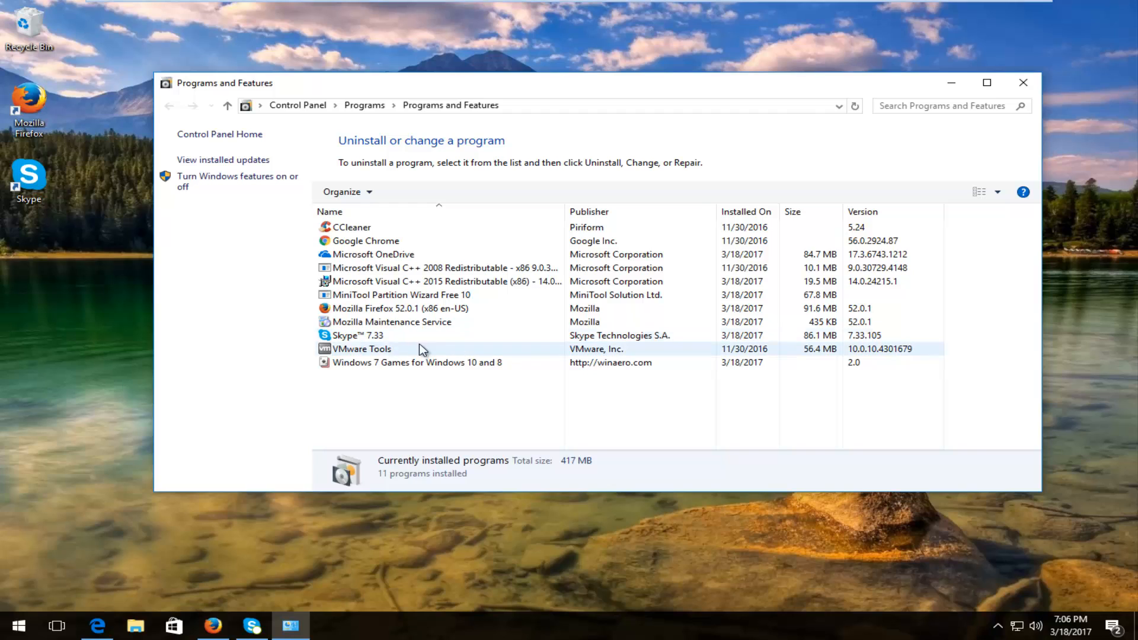
left_click(357, 336)
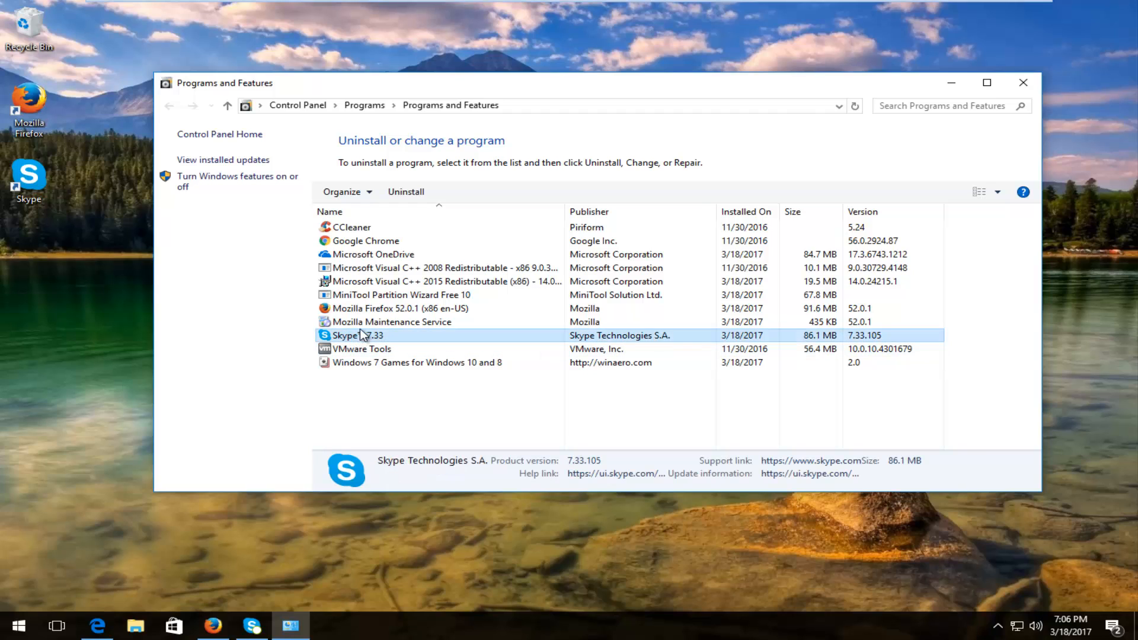
mouse_move(406, 192)
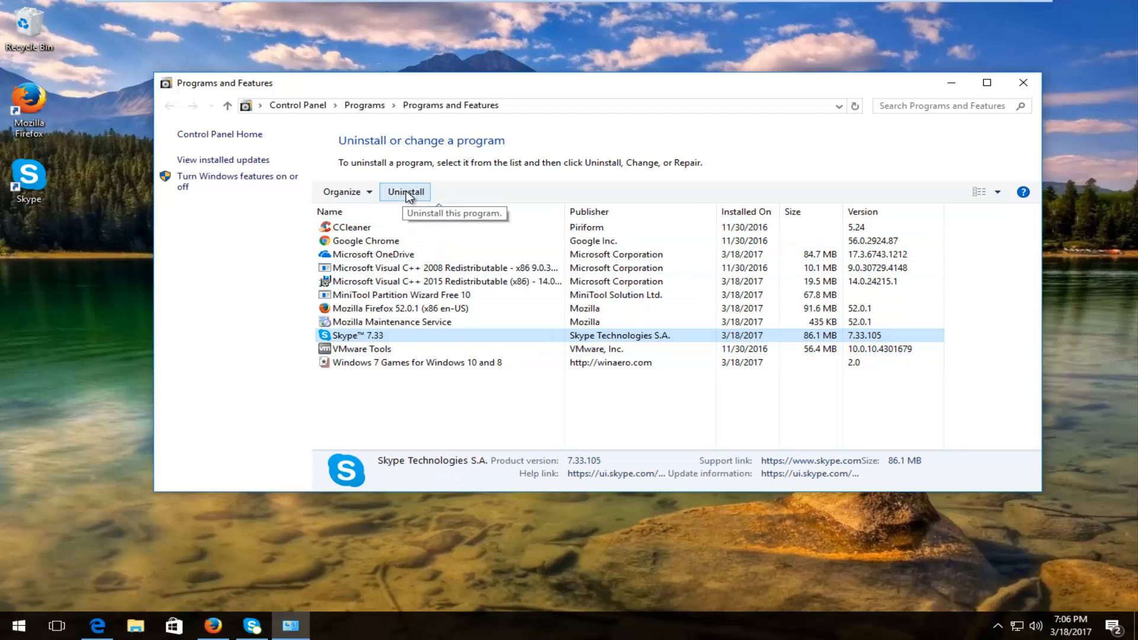
- Uninstall Skype 7.33, confirming removal and allowing its uninstaller in the UAC prompt
left_click(406, 192)
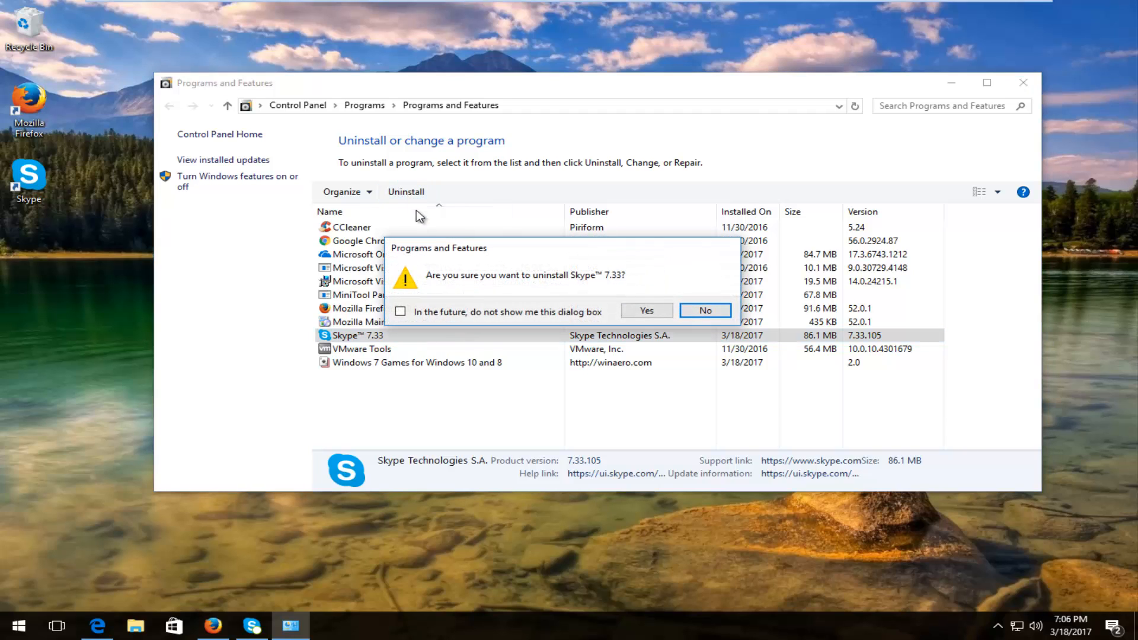
mouse_move(450, 283)
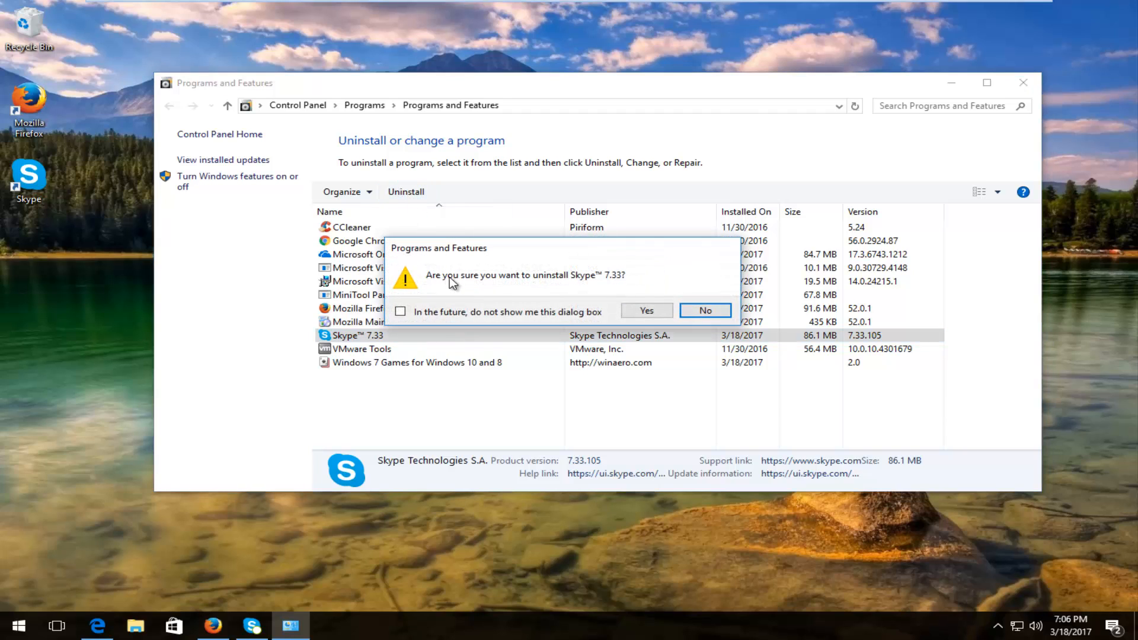
left_click(645, 309)
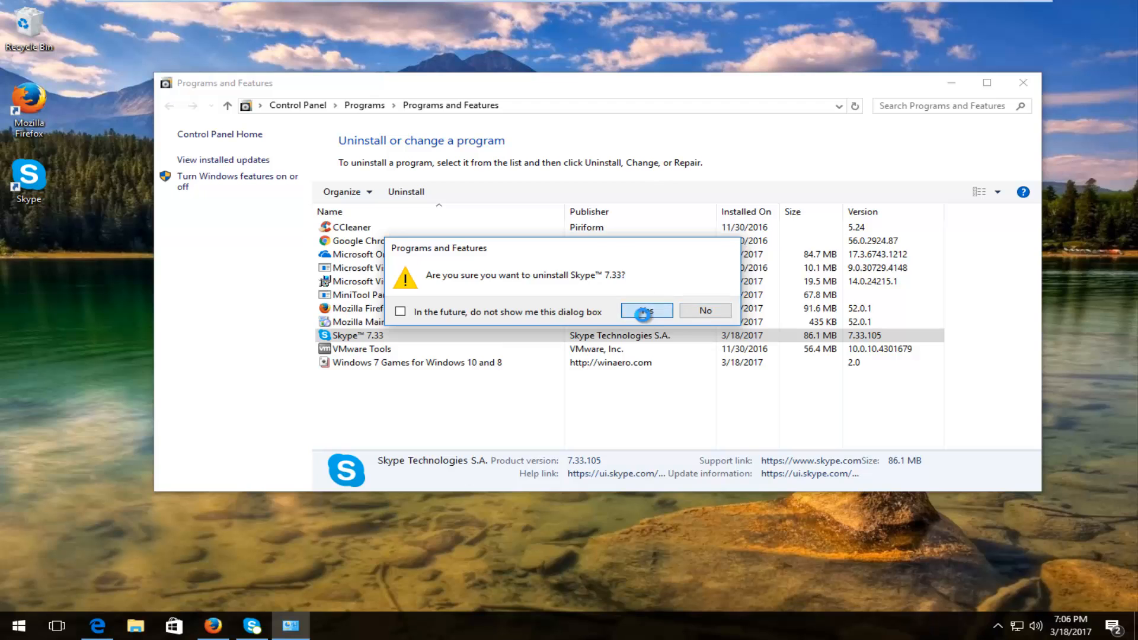
left_click(645, 309)
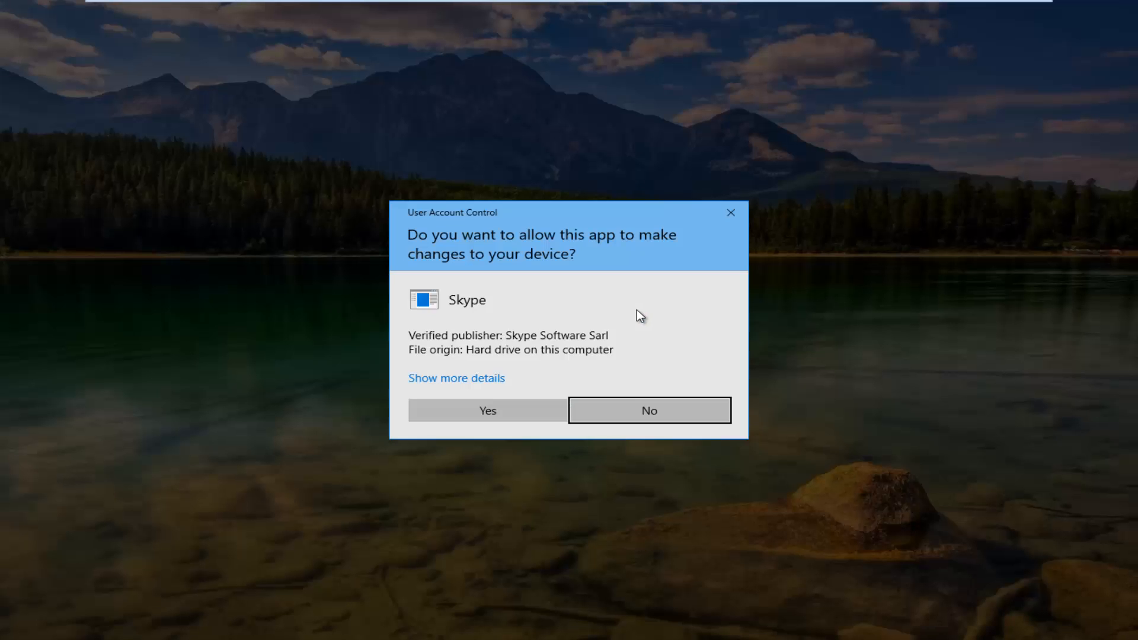
mouse_move(519, 264)
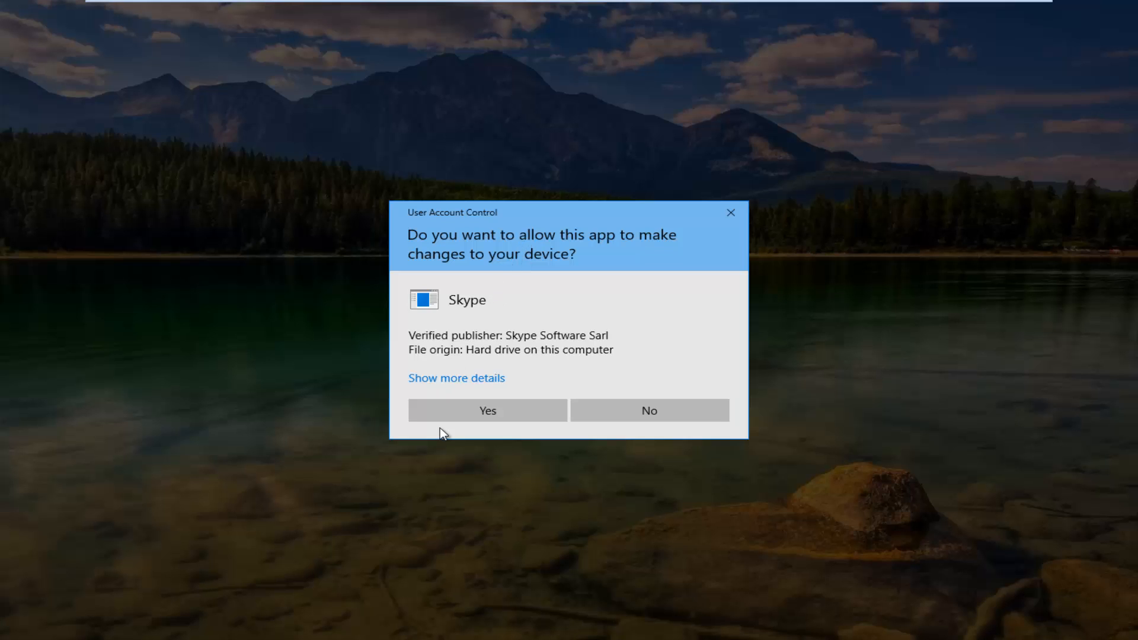
left_click(488, 410)
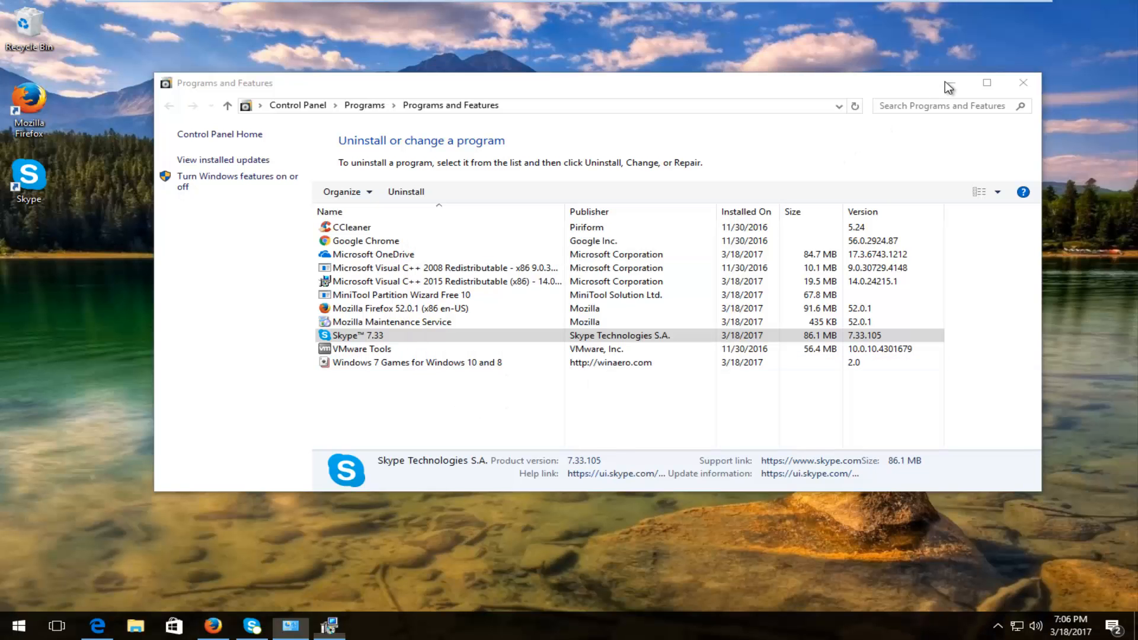
left_click(405, 192)
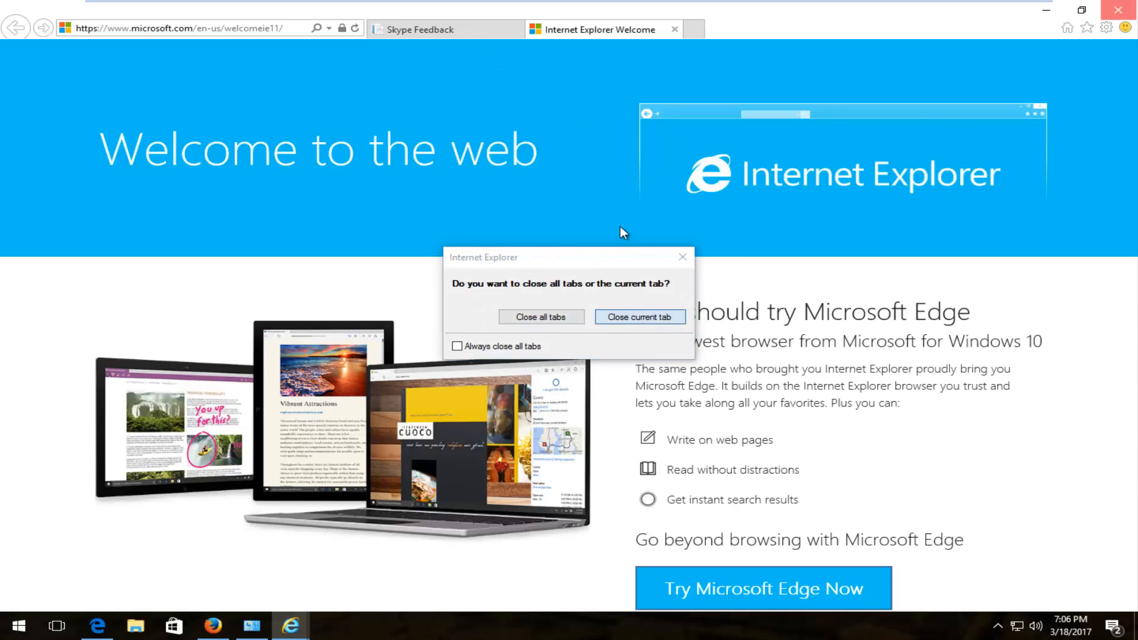
- Close only the Internet Explorer Welcome tab, keeping the Skype Feedback tab
left_click(639, 318)
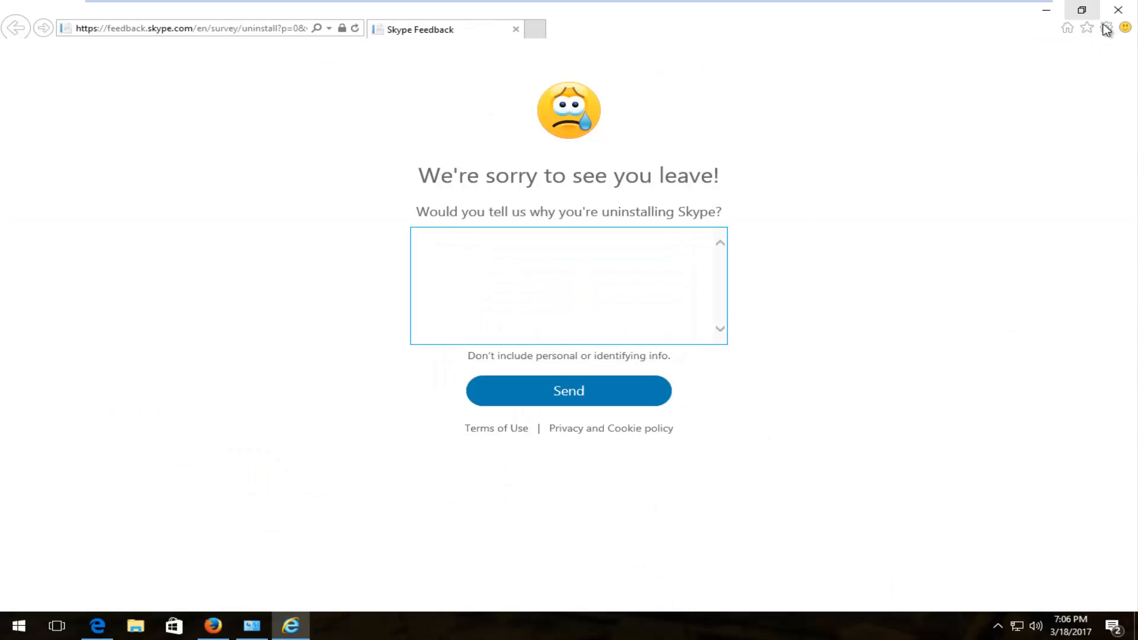
mouse_move(1118, 10)
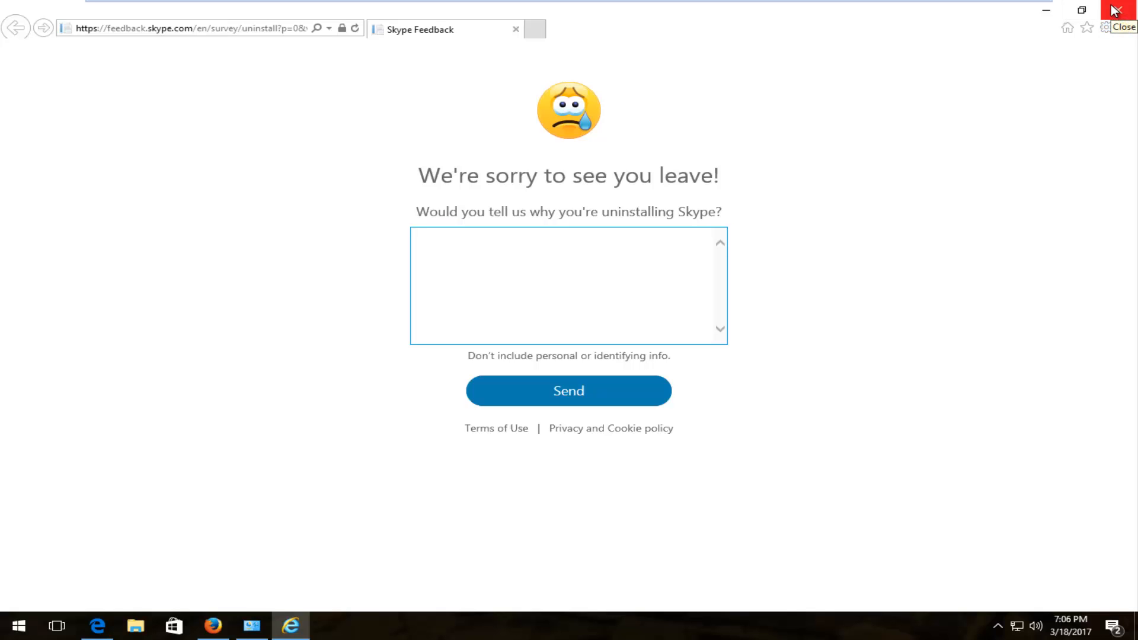
mouse_move(1004, 153)
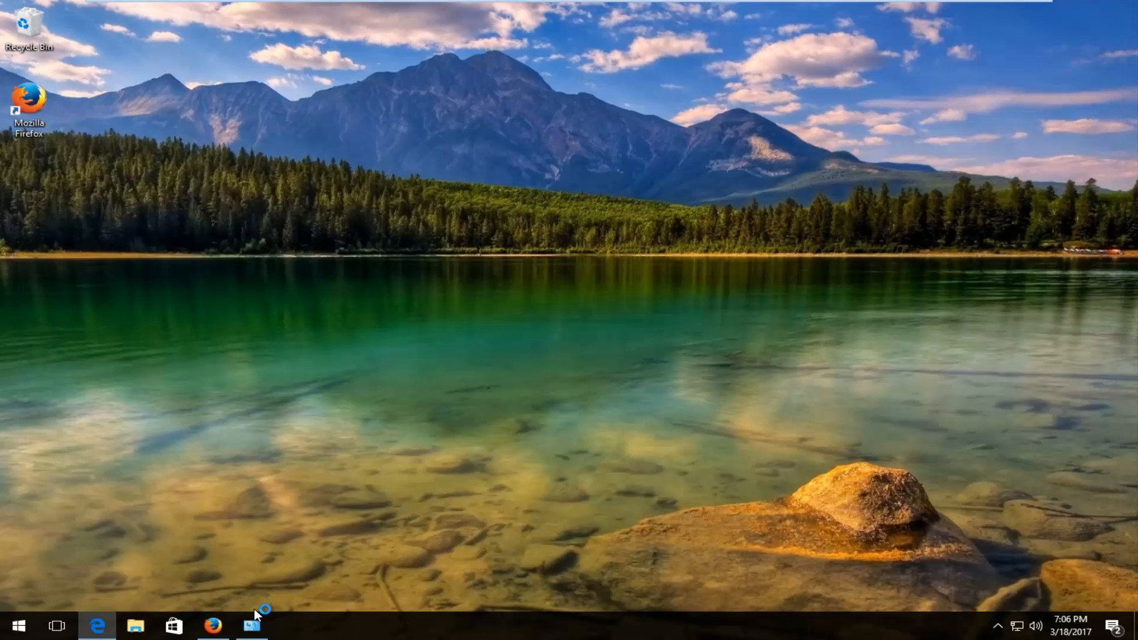
mouse_move(323, 407)
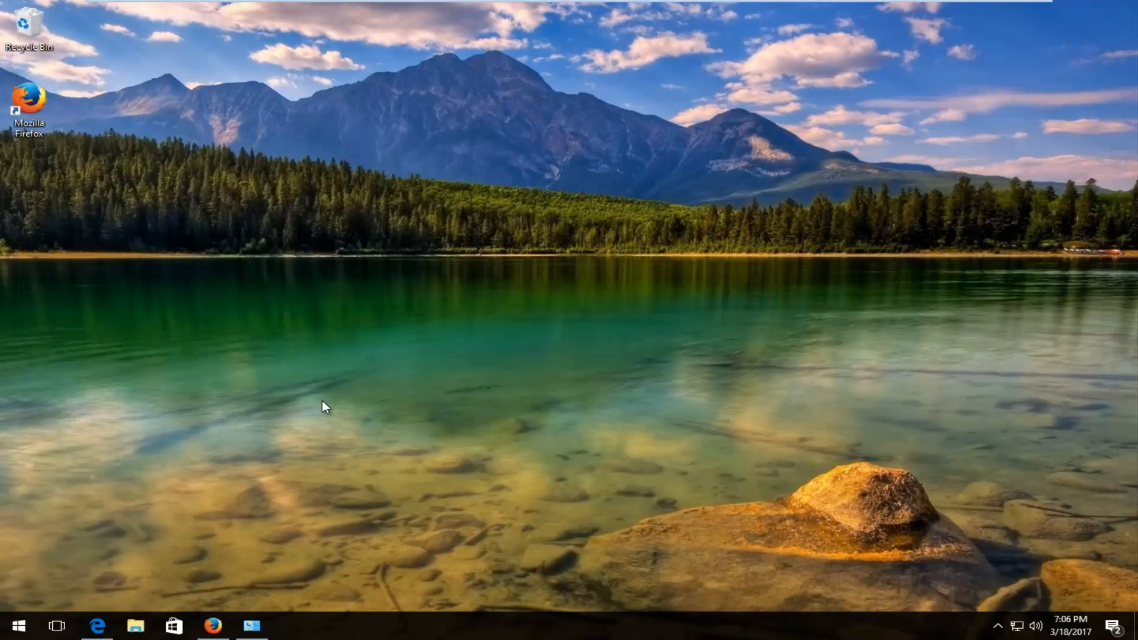